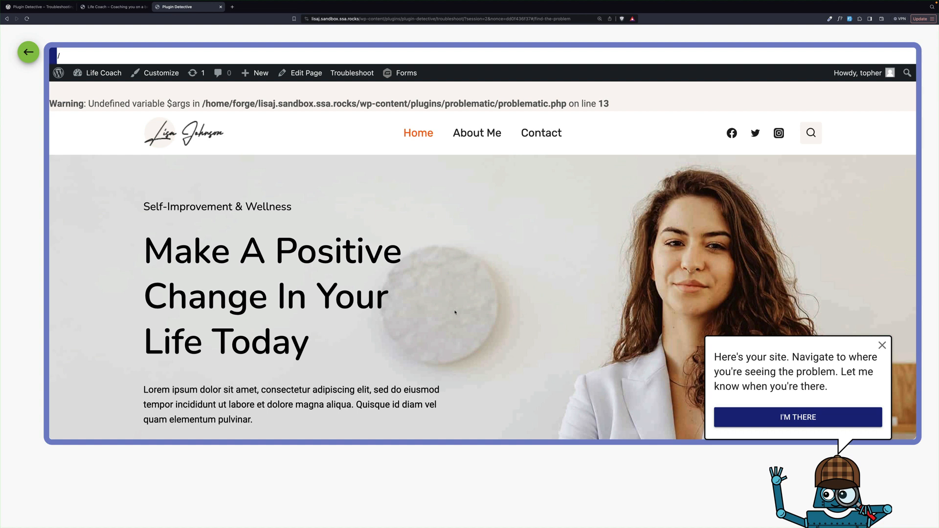
# Step: Confirm with "I'm There" that the undefined-variable warning shows on this site page
pyautogui.click(798, 417)
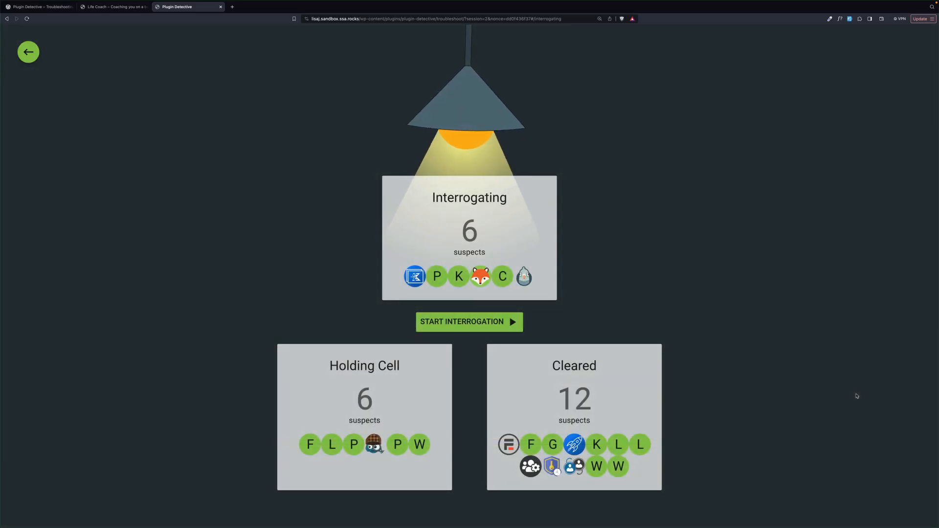
# Step: Start interrogating the six suspects and report the warning gone after the round
pyautogui.click(469, 321)
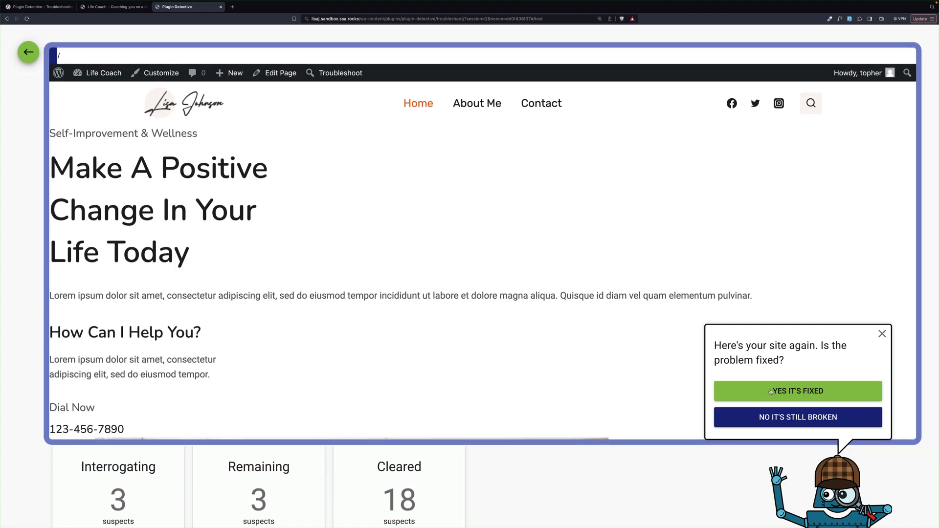
pyautogui.click(797, 392)
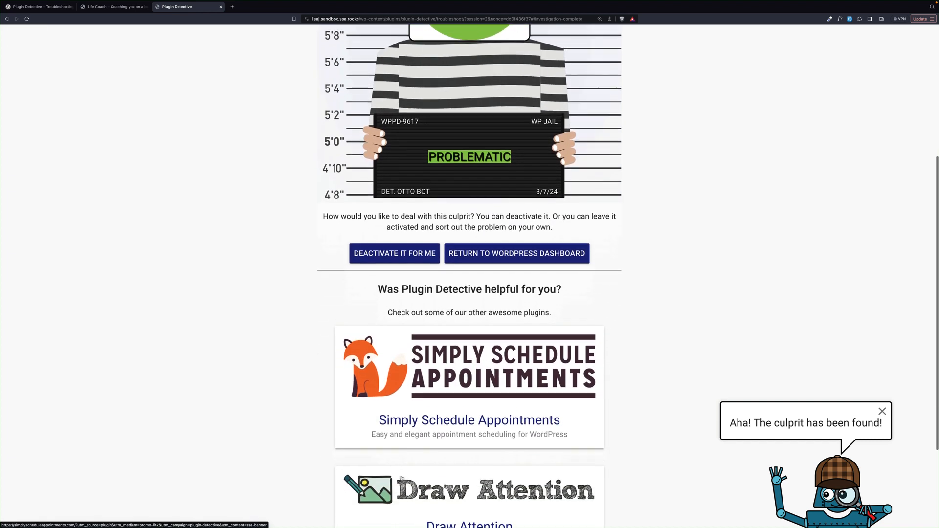
# Step: Have Plugin Detective deactivate the culprit 'Problematic' plugin for me
pyautogui.click(113, 7)
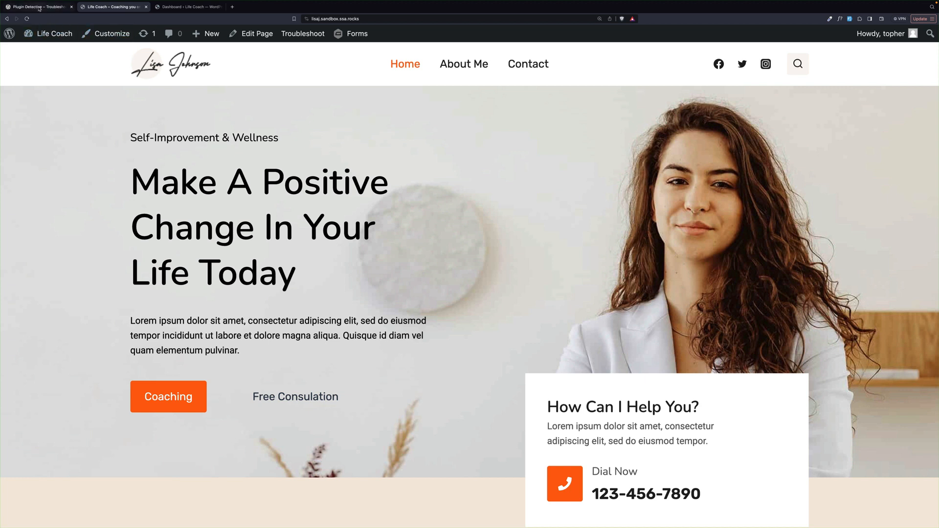